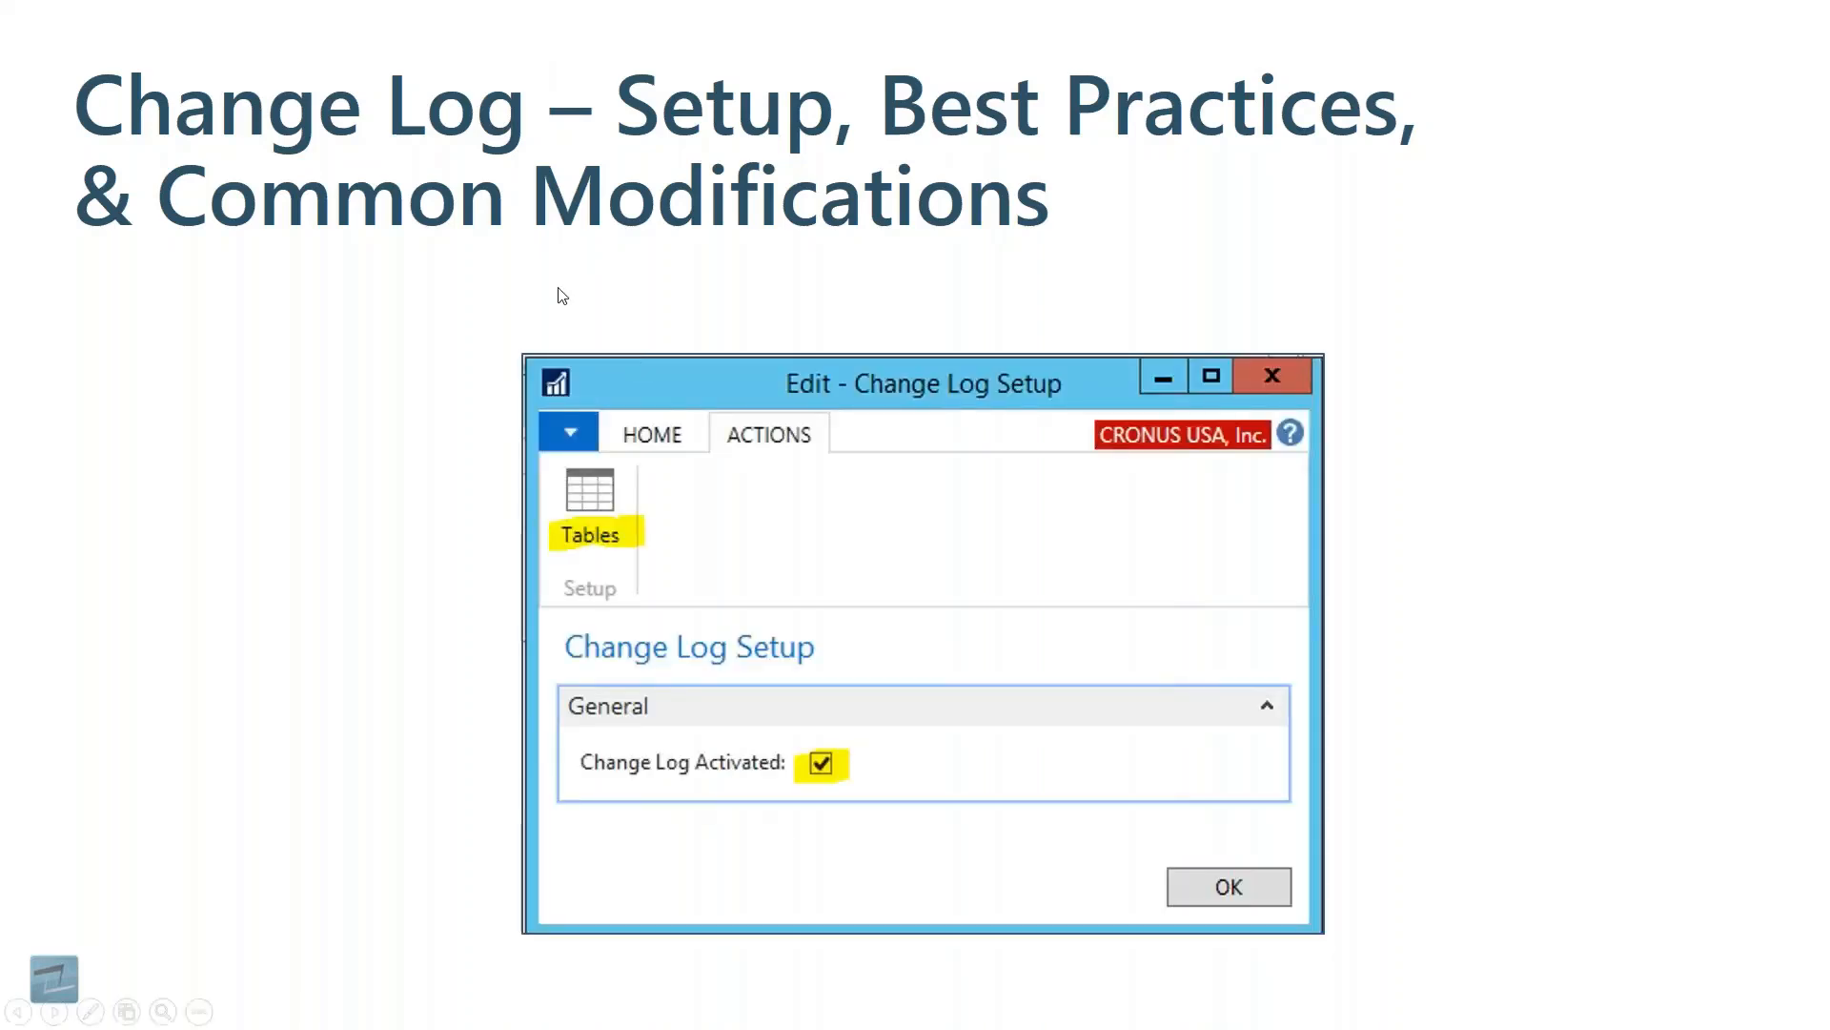
mouse_move(942, 404)
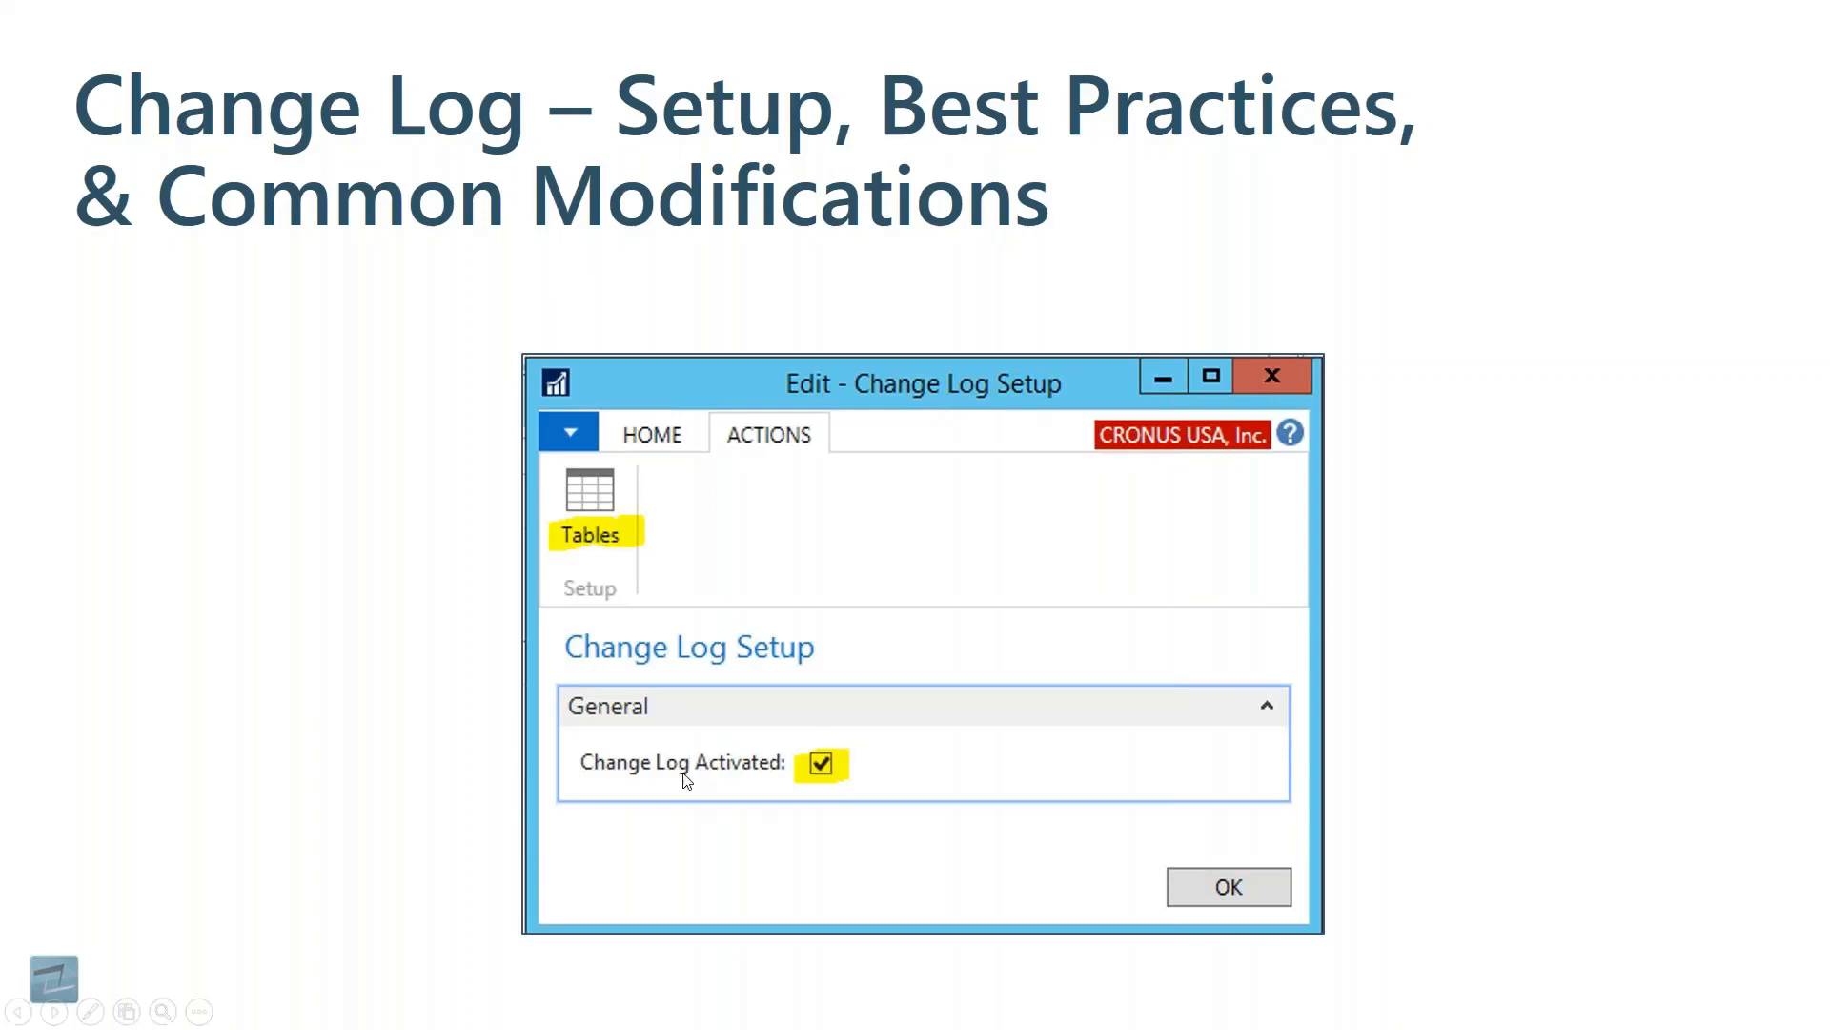
mouse_move(809, 780)
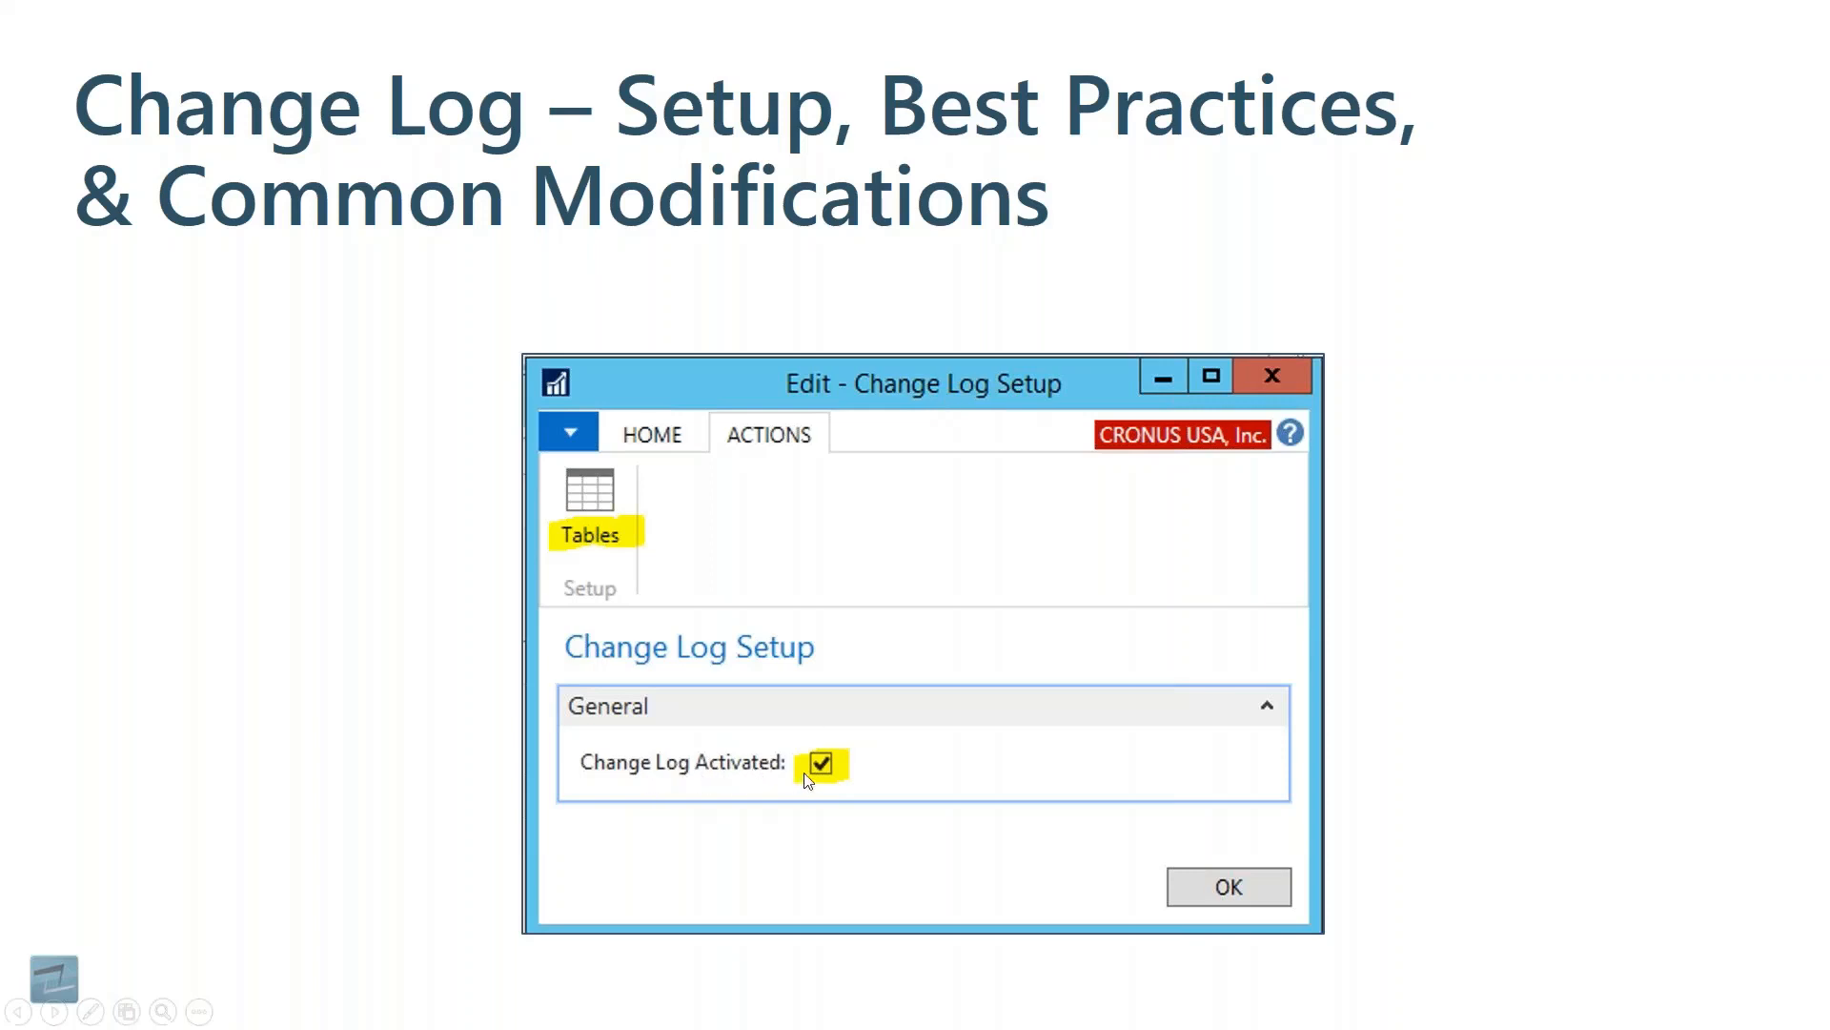
mouse_move(812, 777)
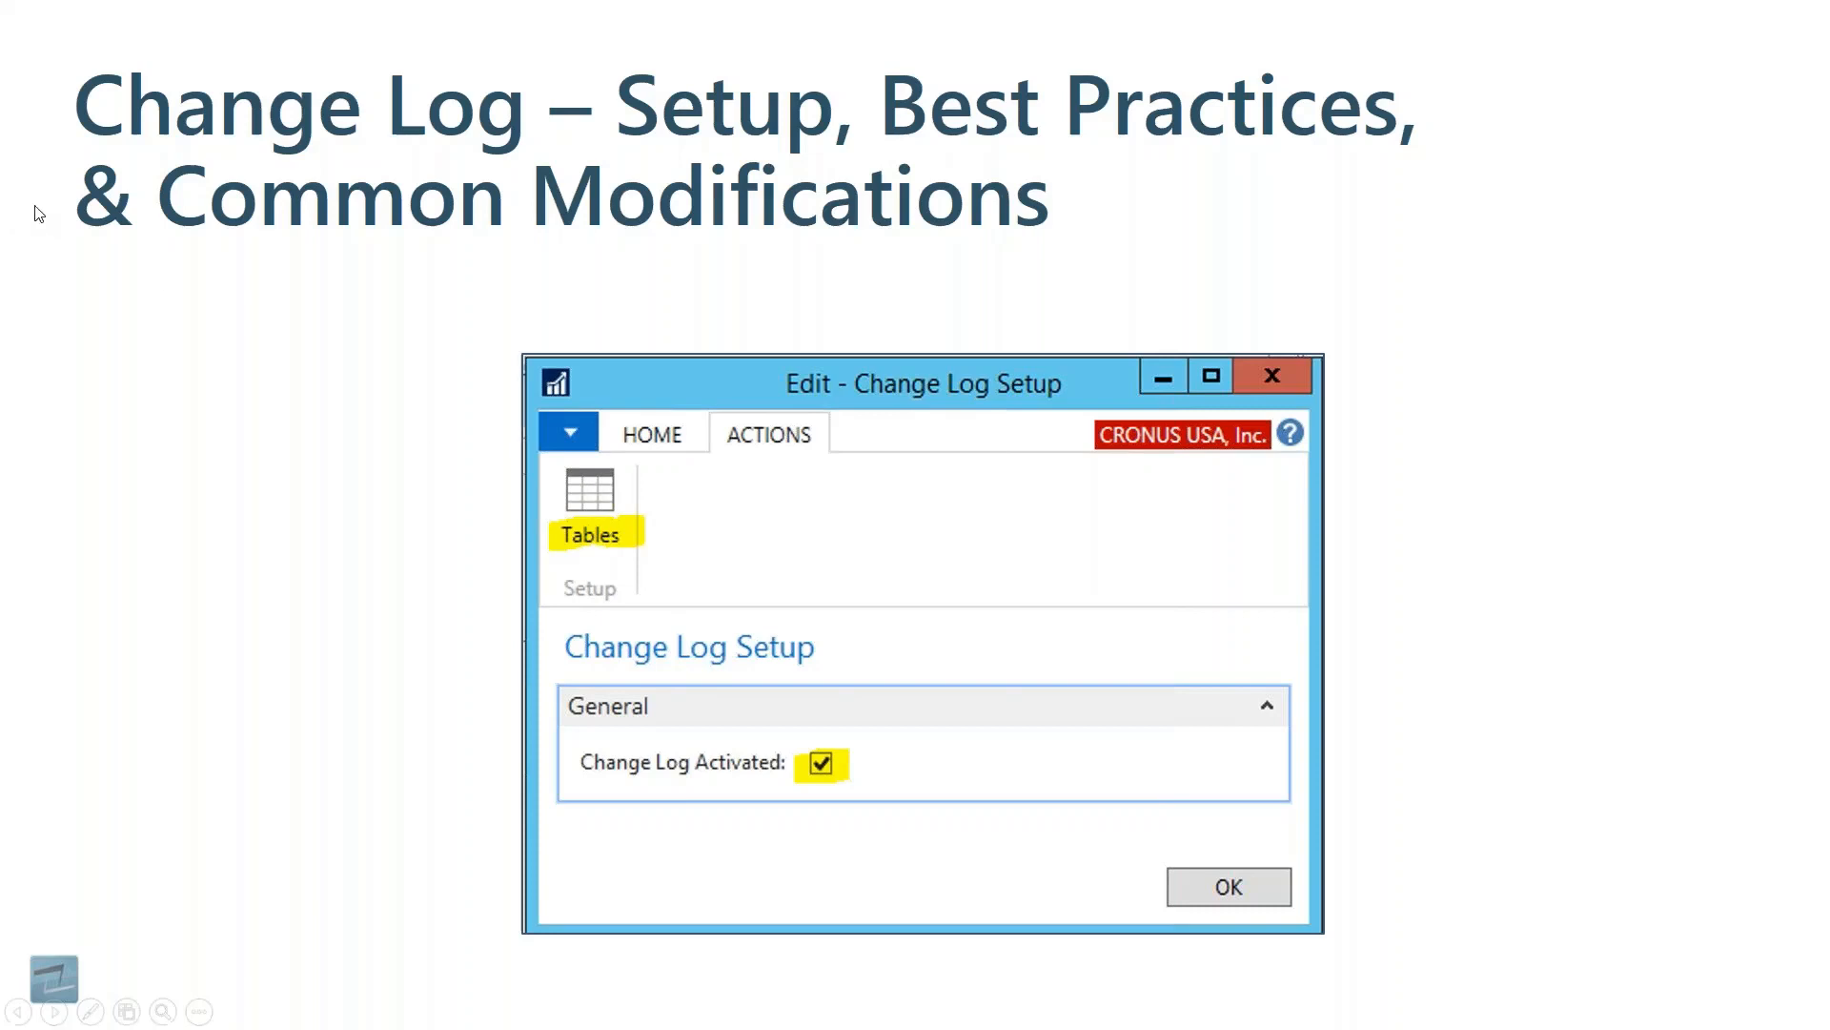
Advance to the Setup & Best Practices slide listing tables with insertion, modification and deletion logging
click(590, 519)
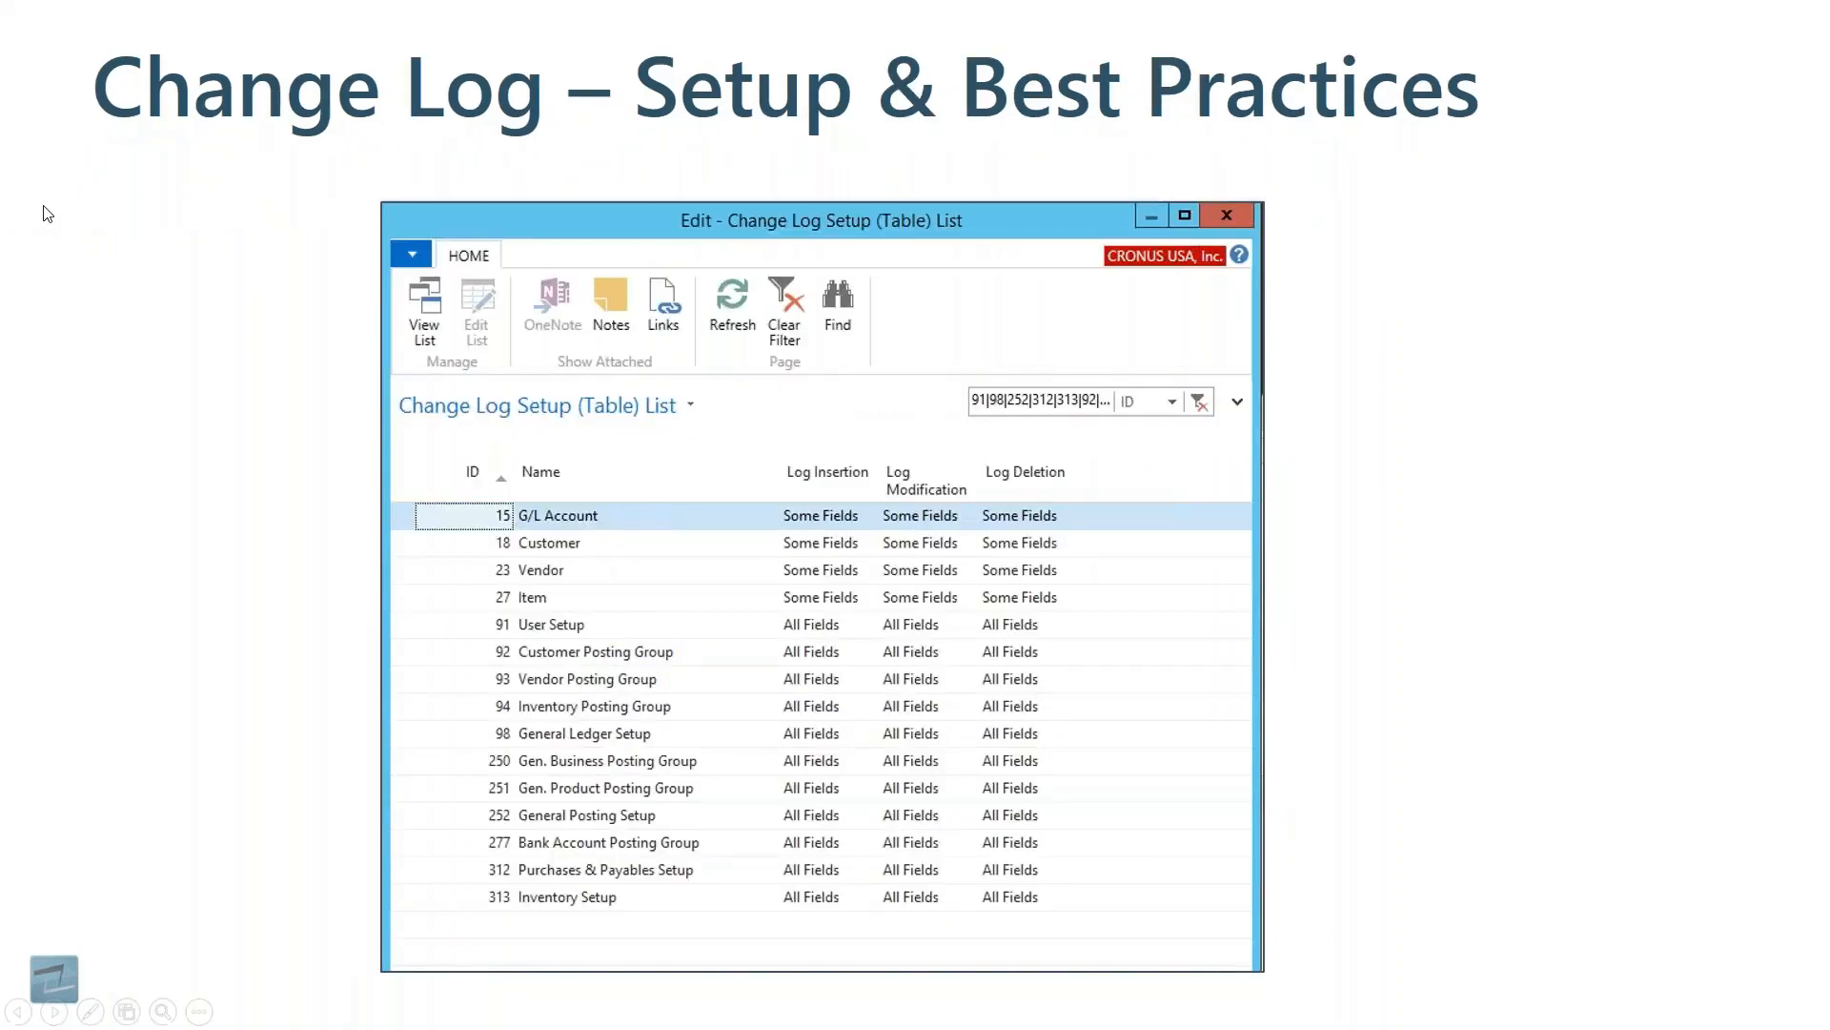
mouse_move(73, 719)
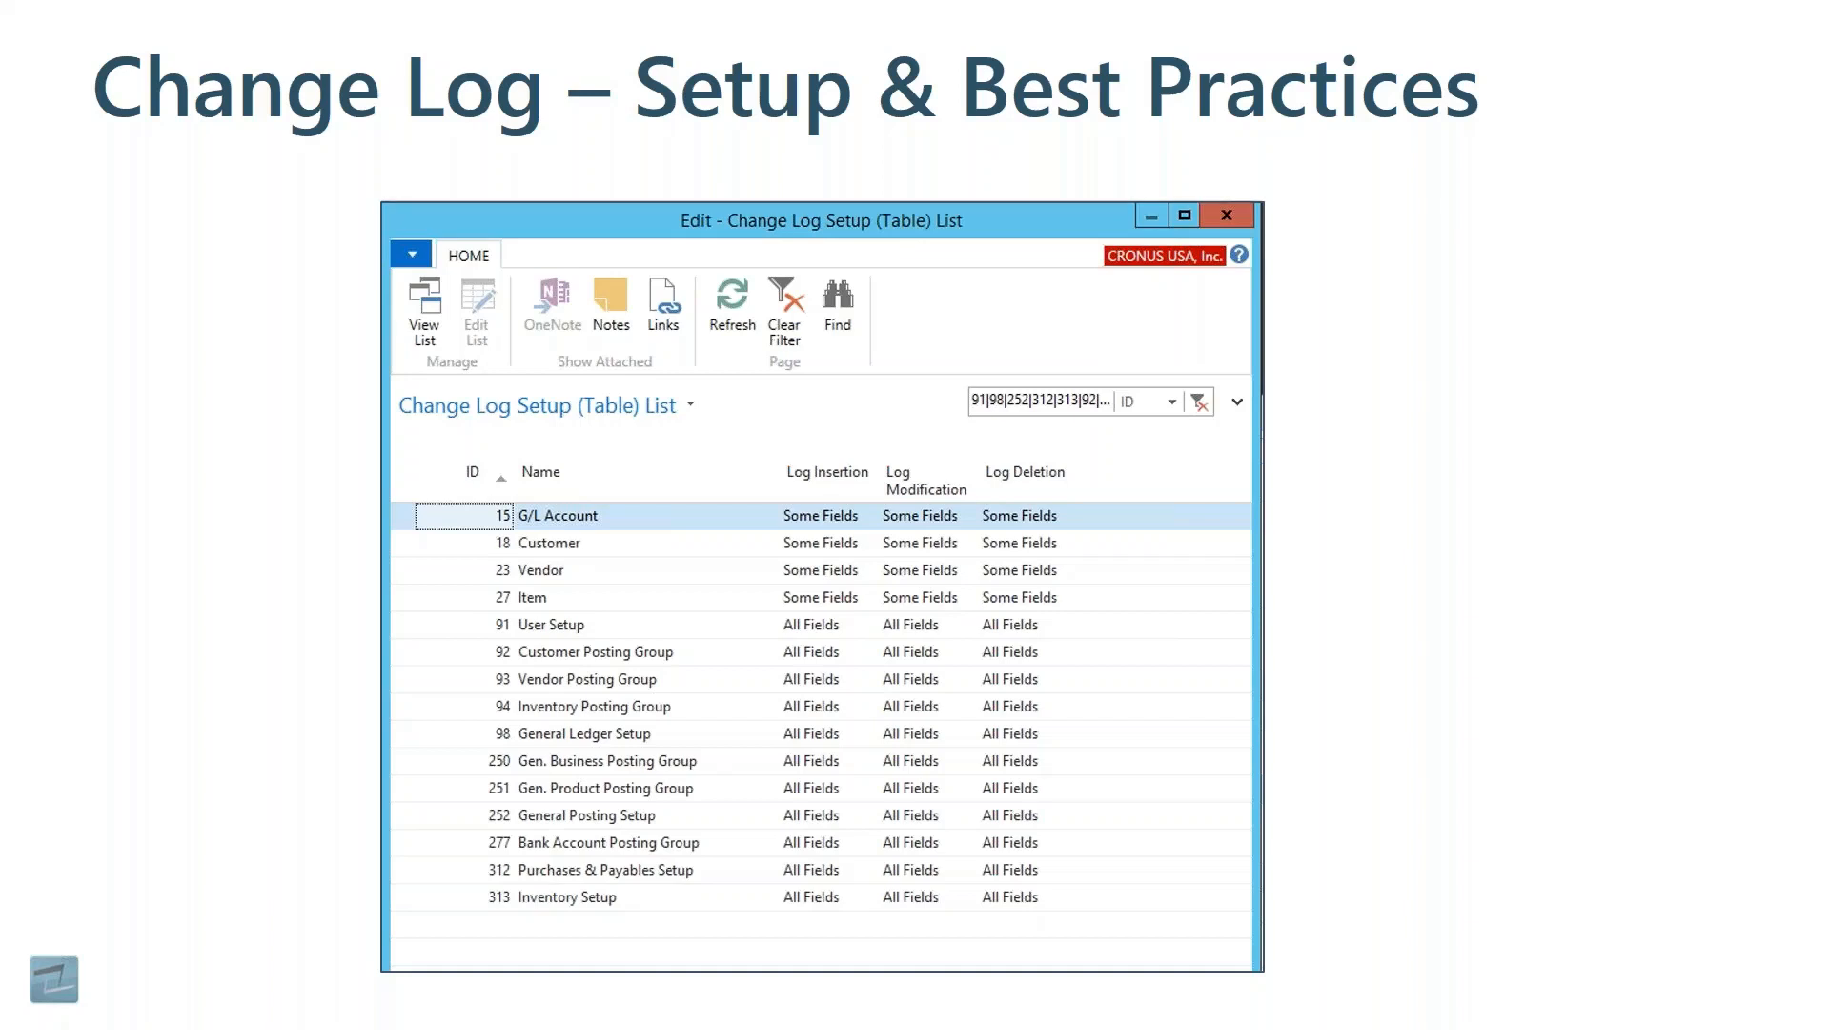
mouse_move(313, 751)
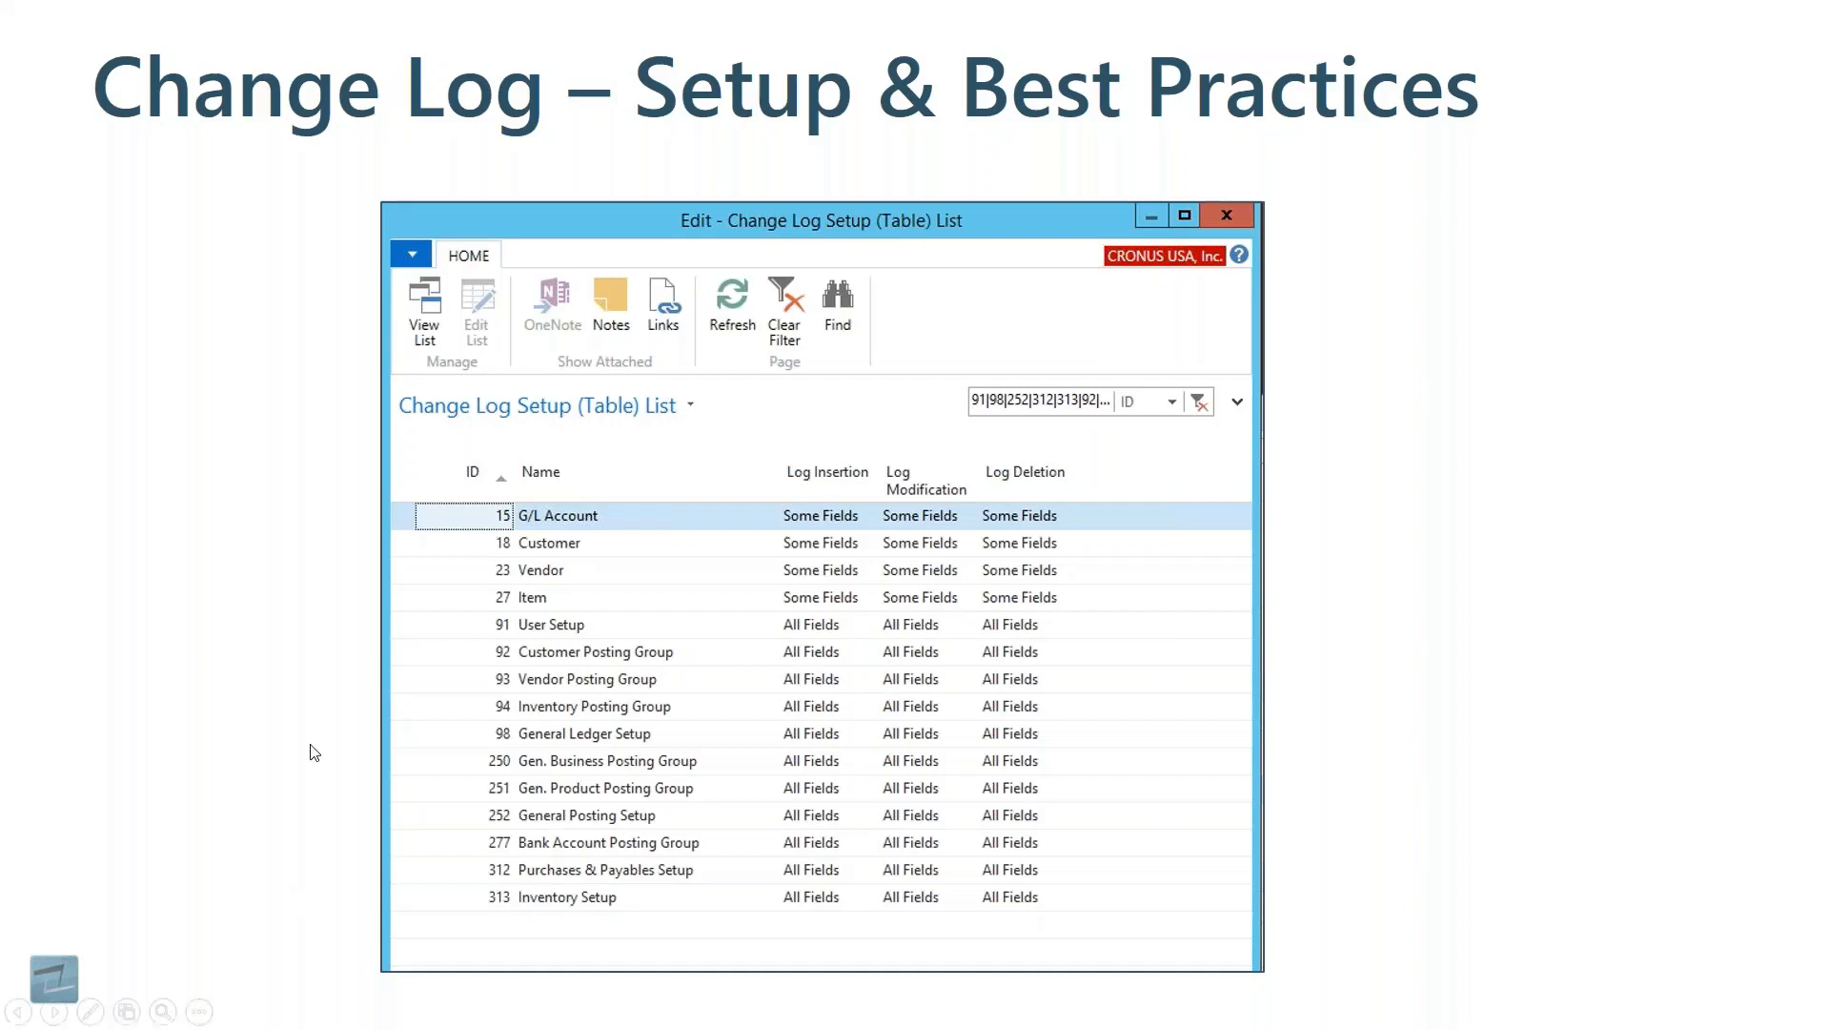
mouse_move(526, 606)
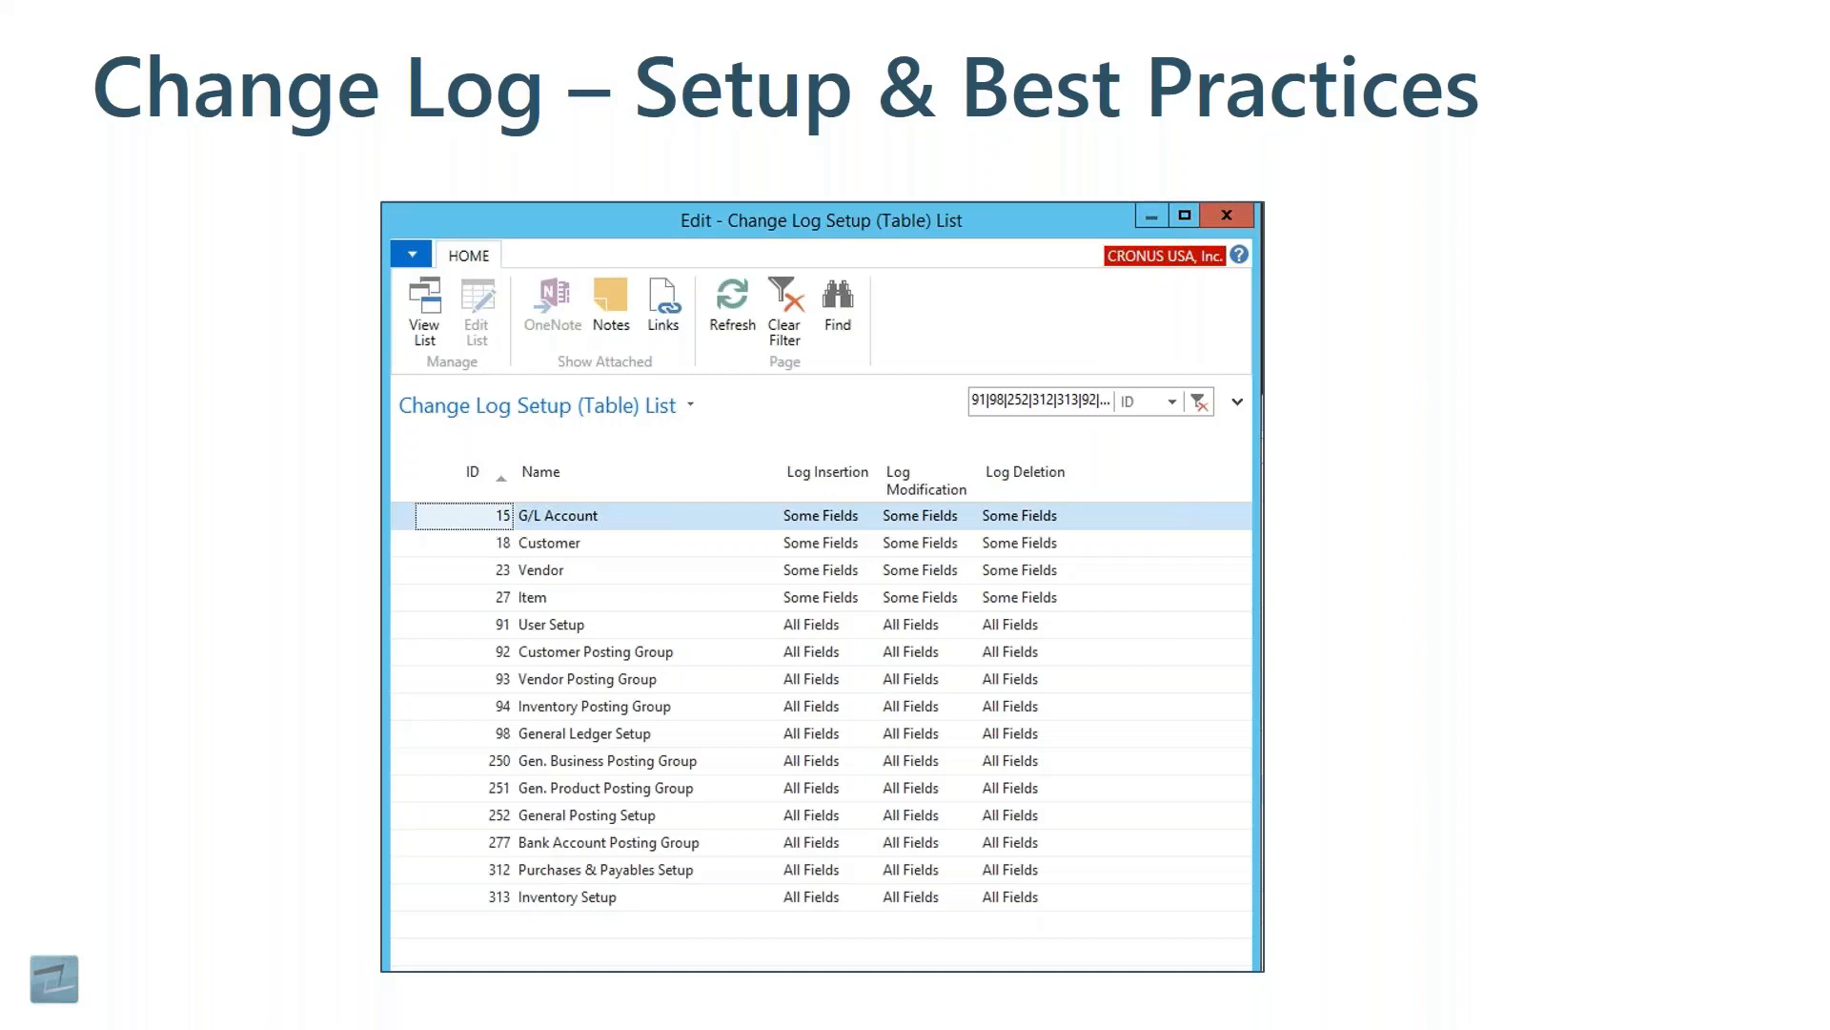
mouse_move(532, 642)
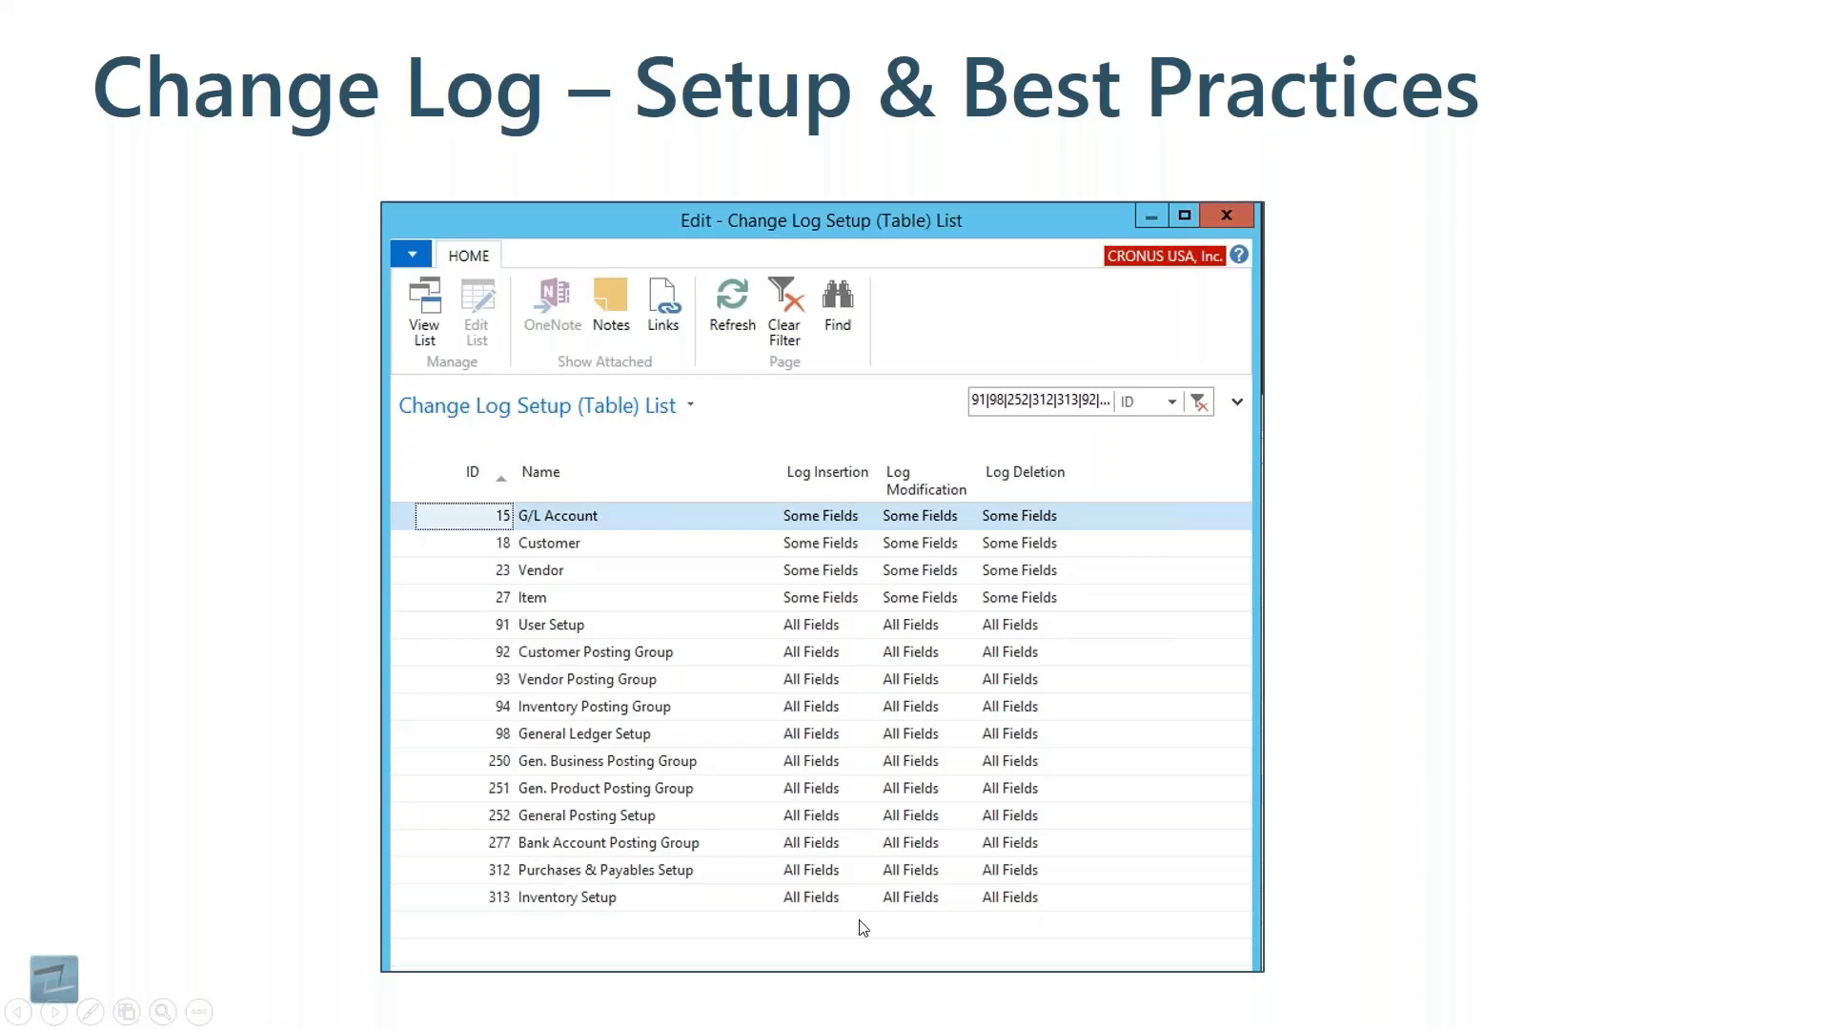
mouse_move(282, 642)
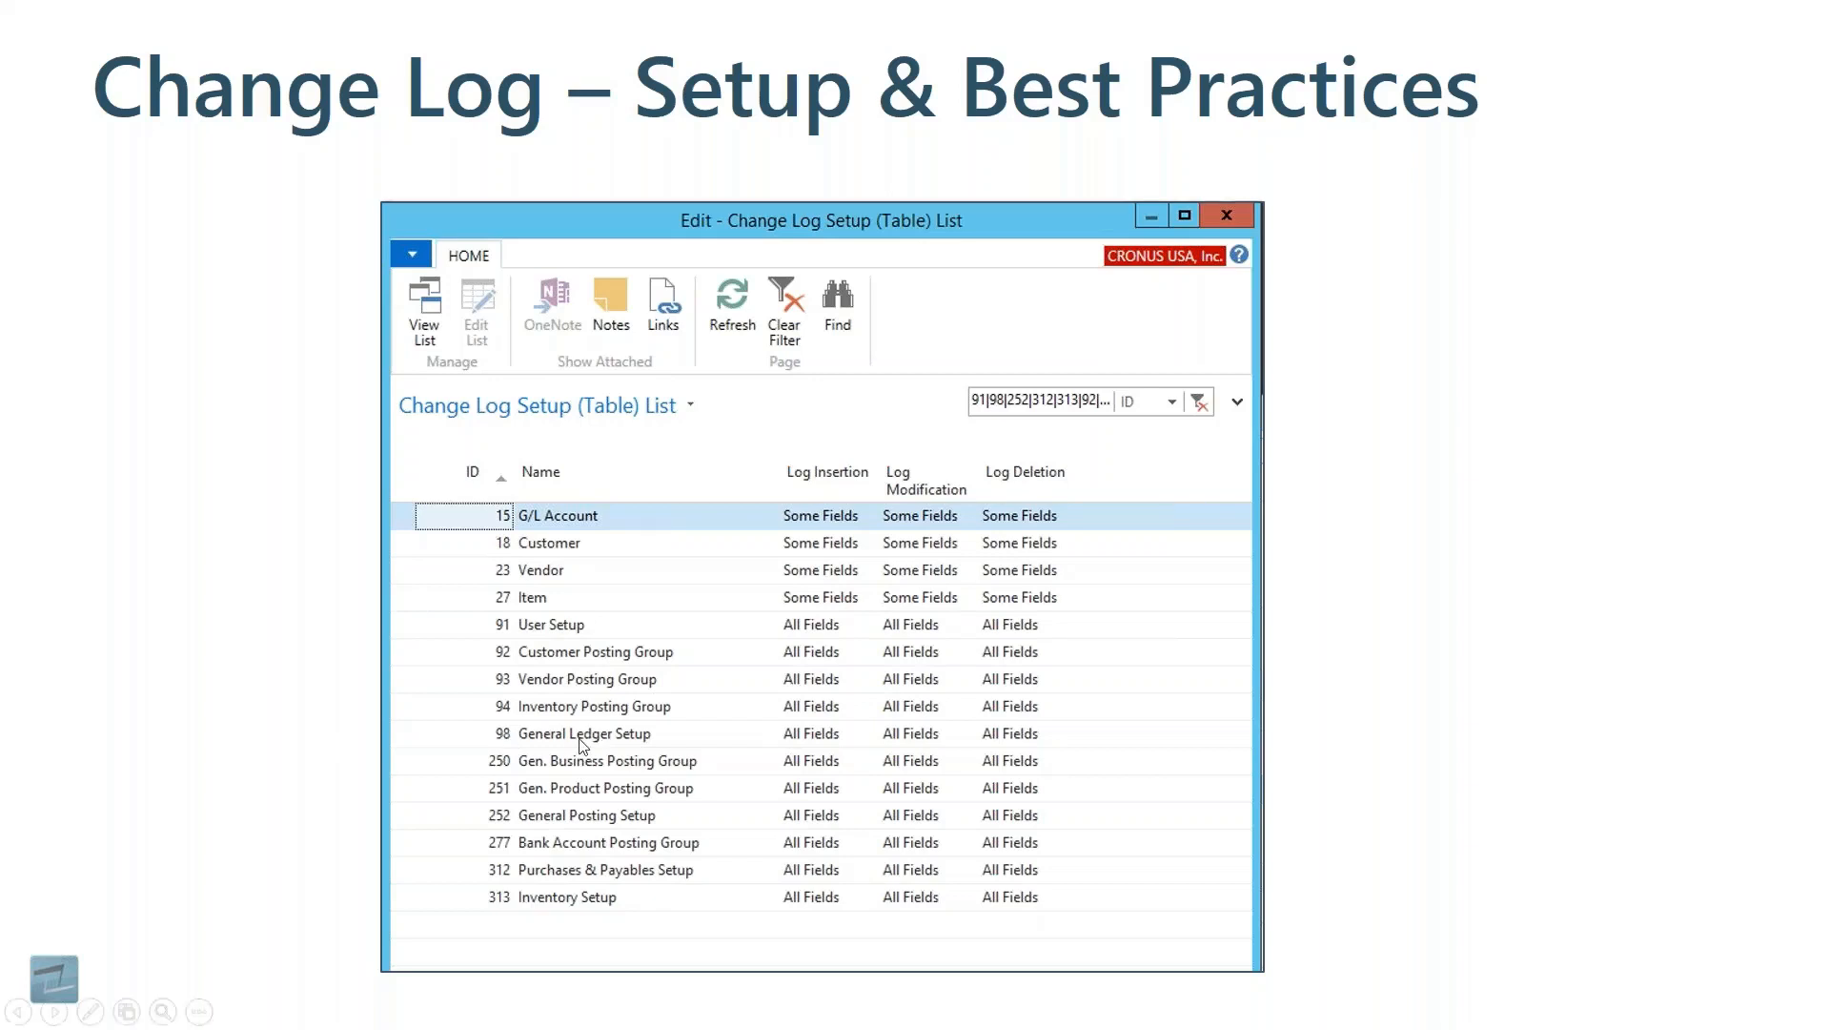
mouse_move(555, 623)
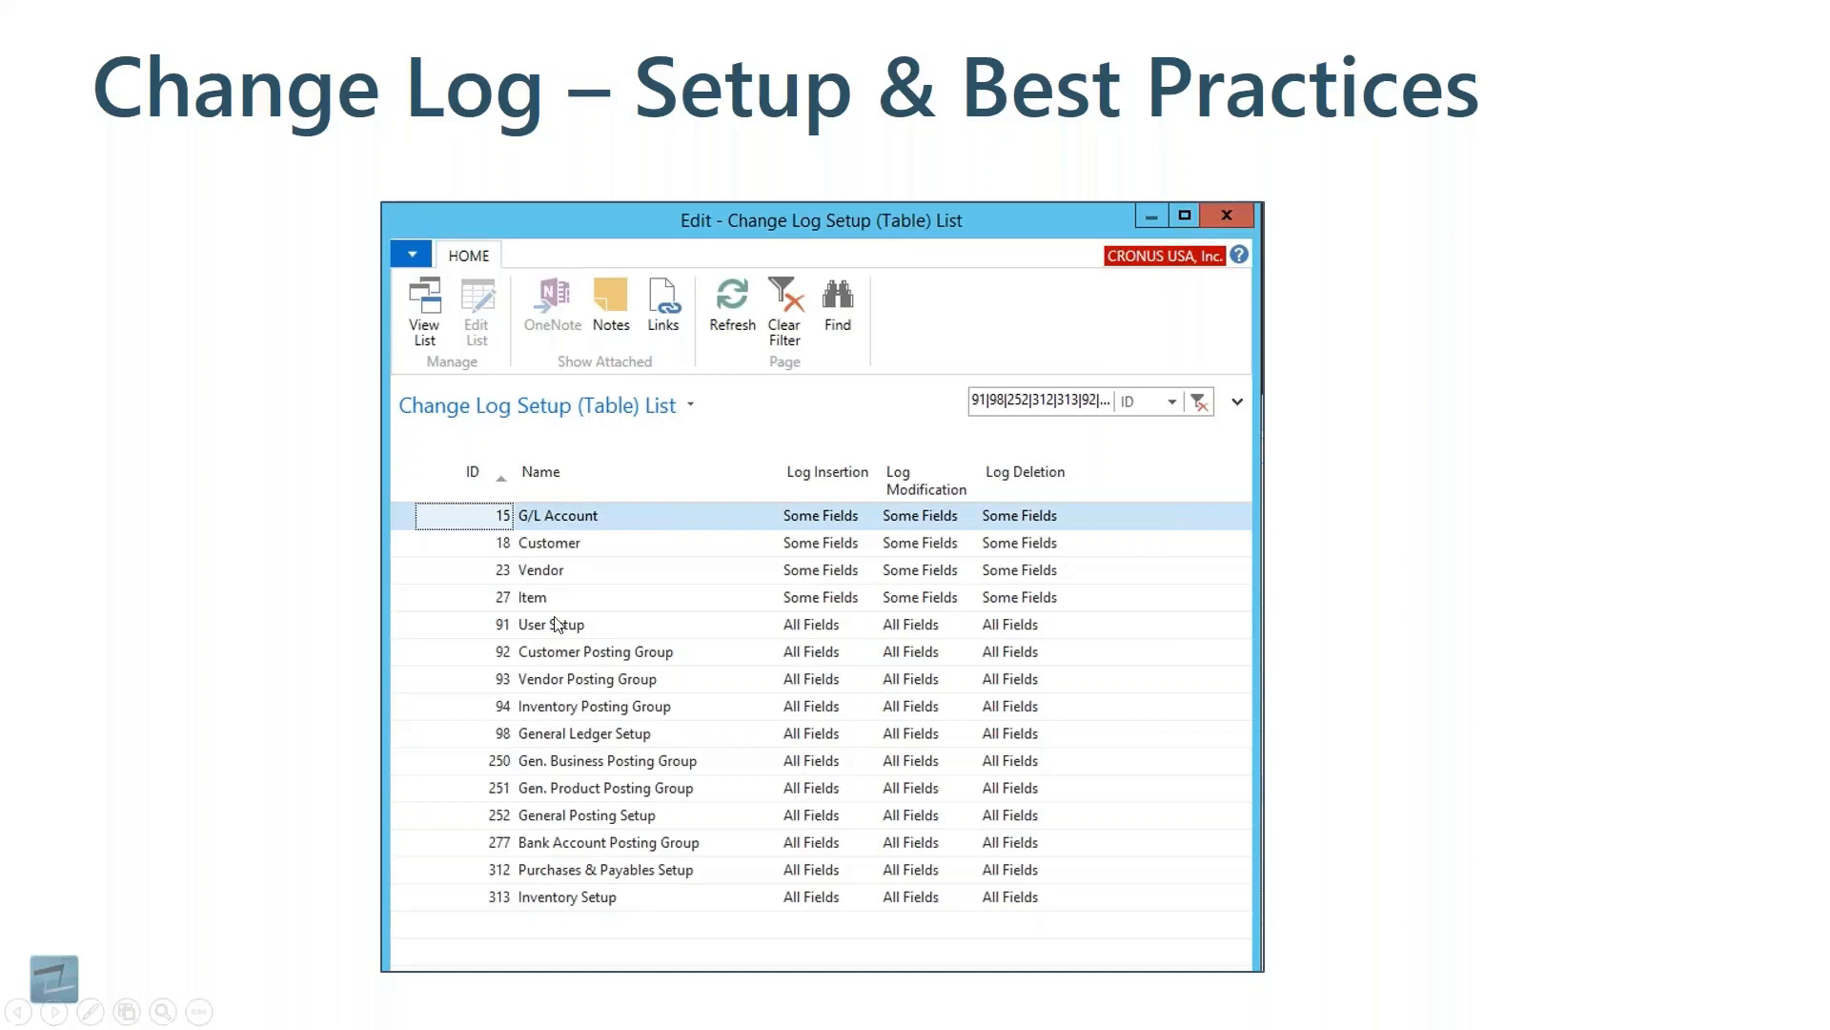
mouse_move(557, 623)
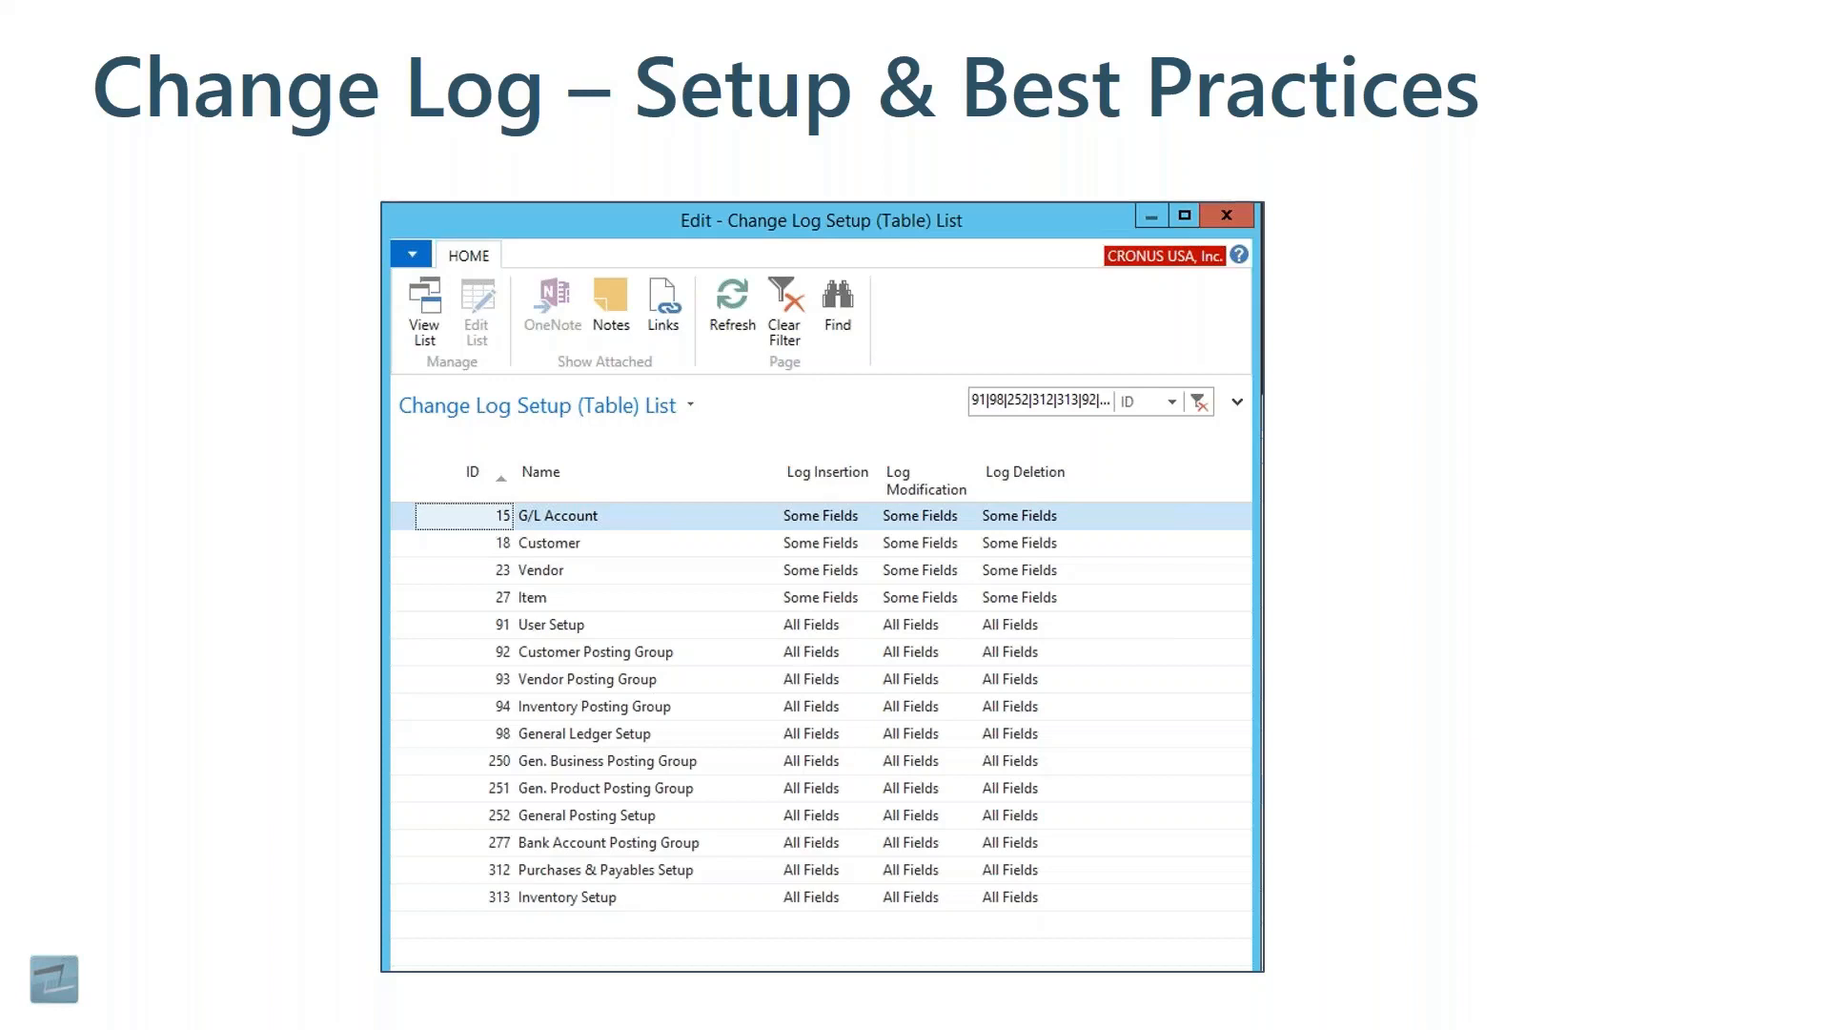
mouse_move(881, 705)
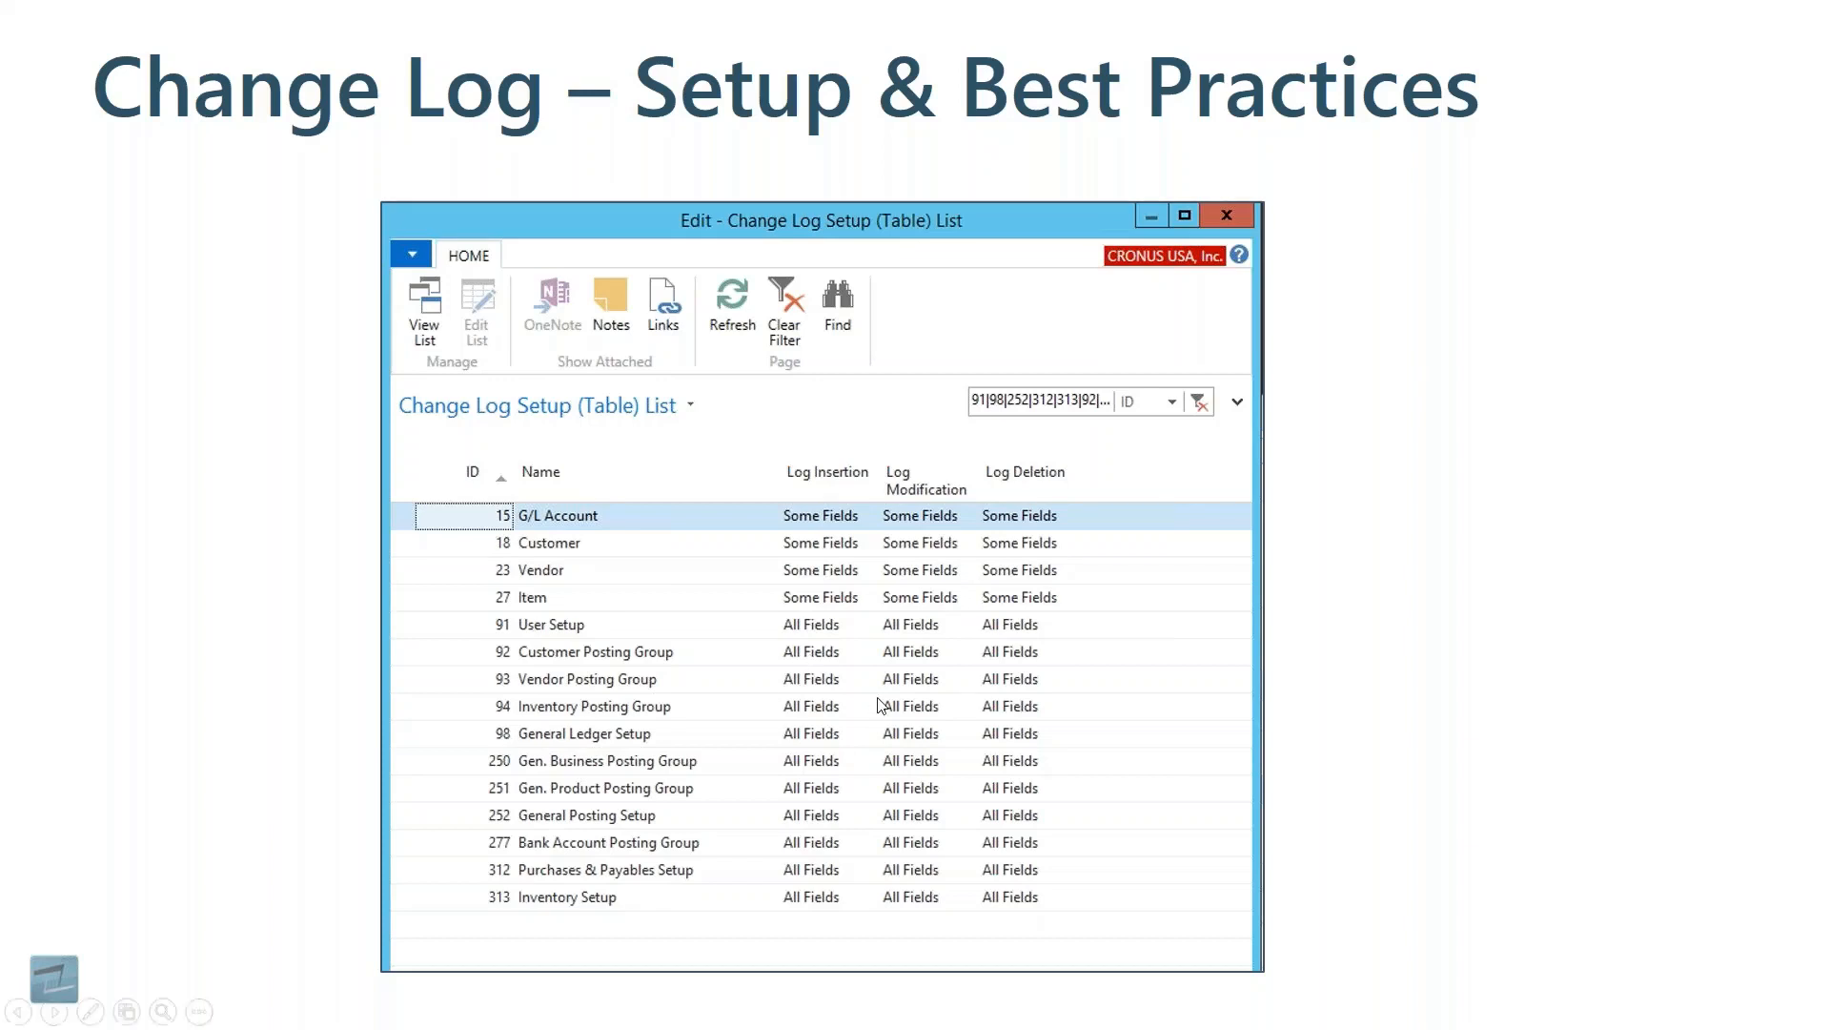
mouse_move(0, 231)
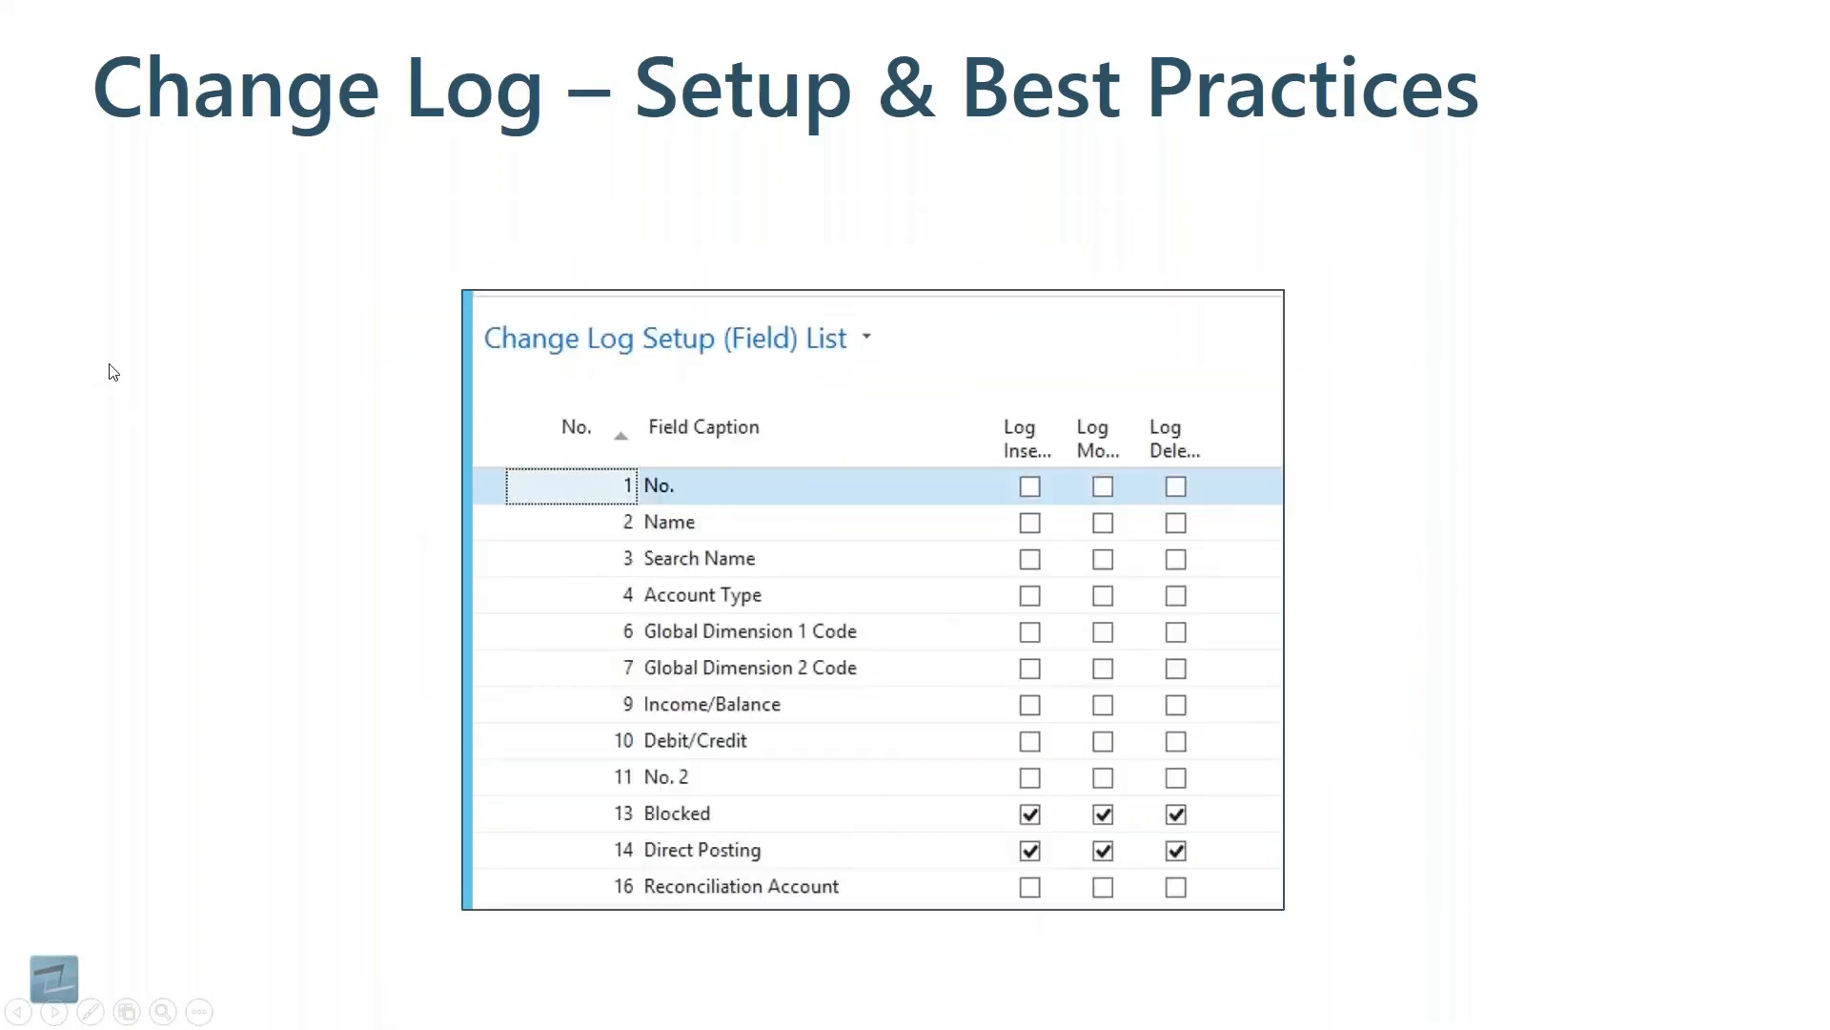
mouse_move(669, 852)
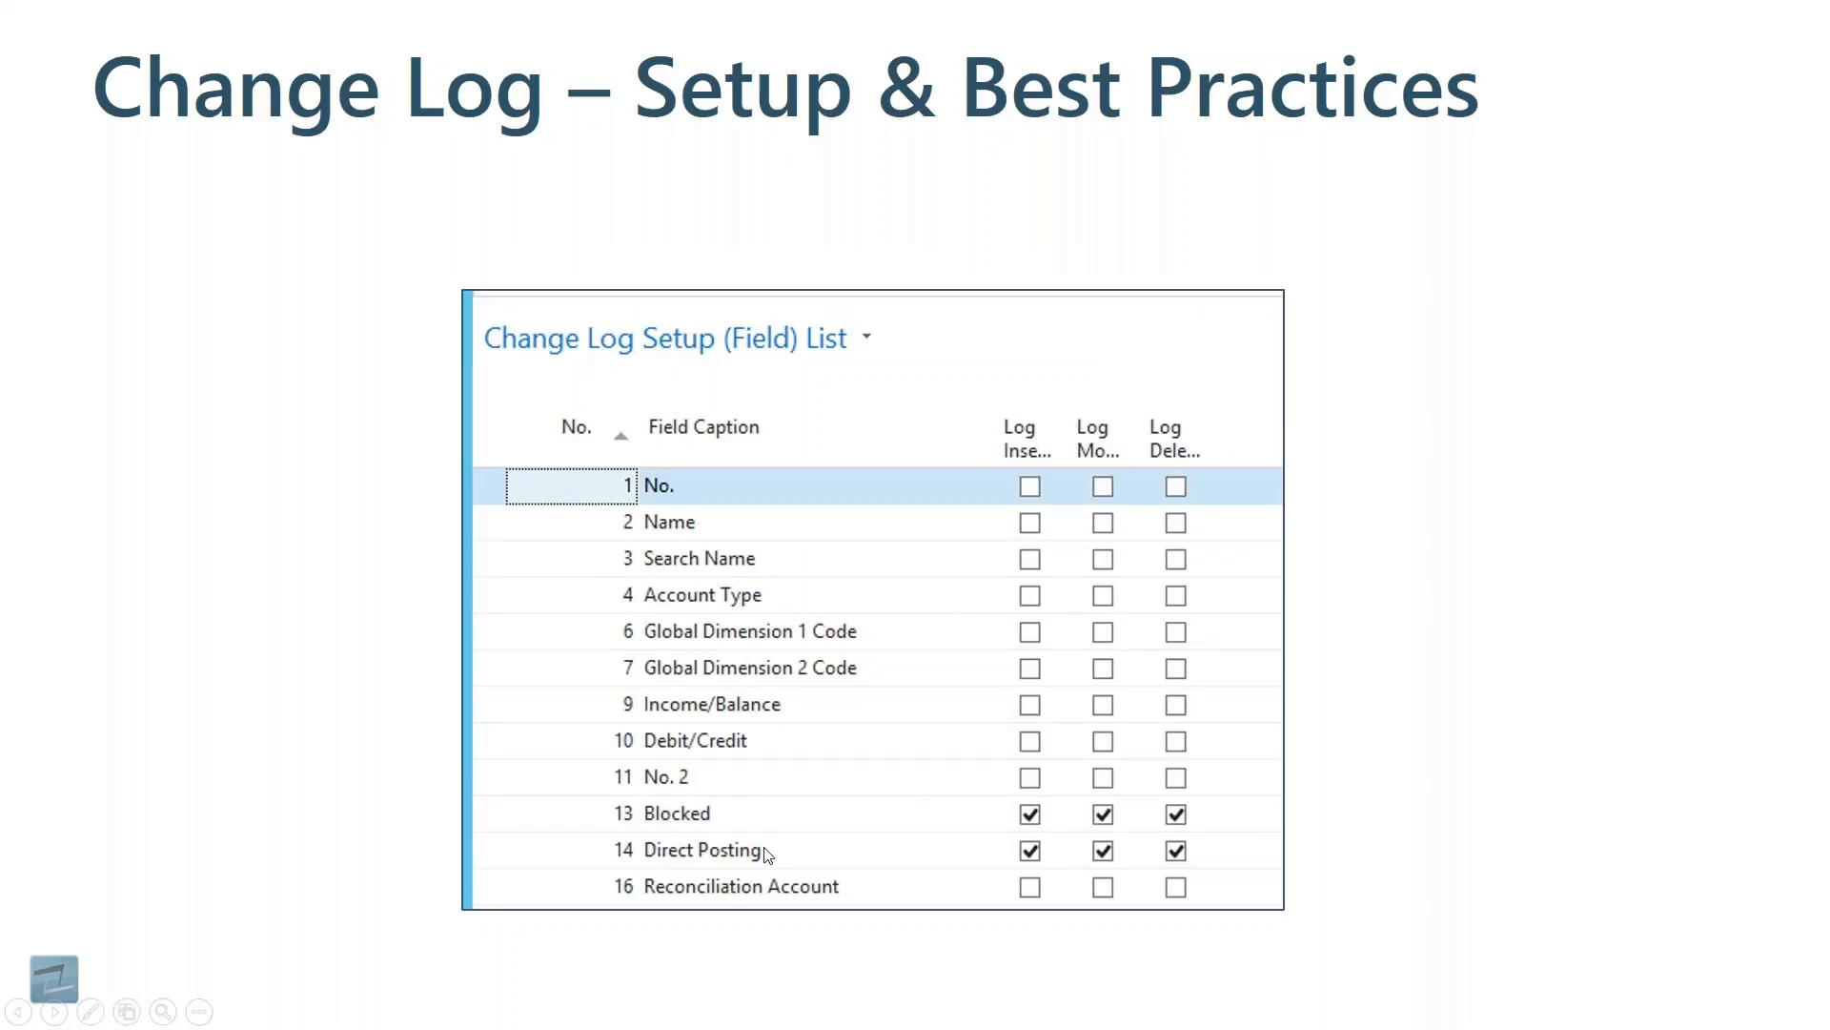
mouse_move(736, 864)
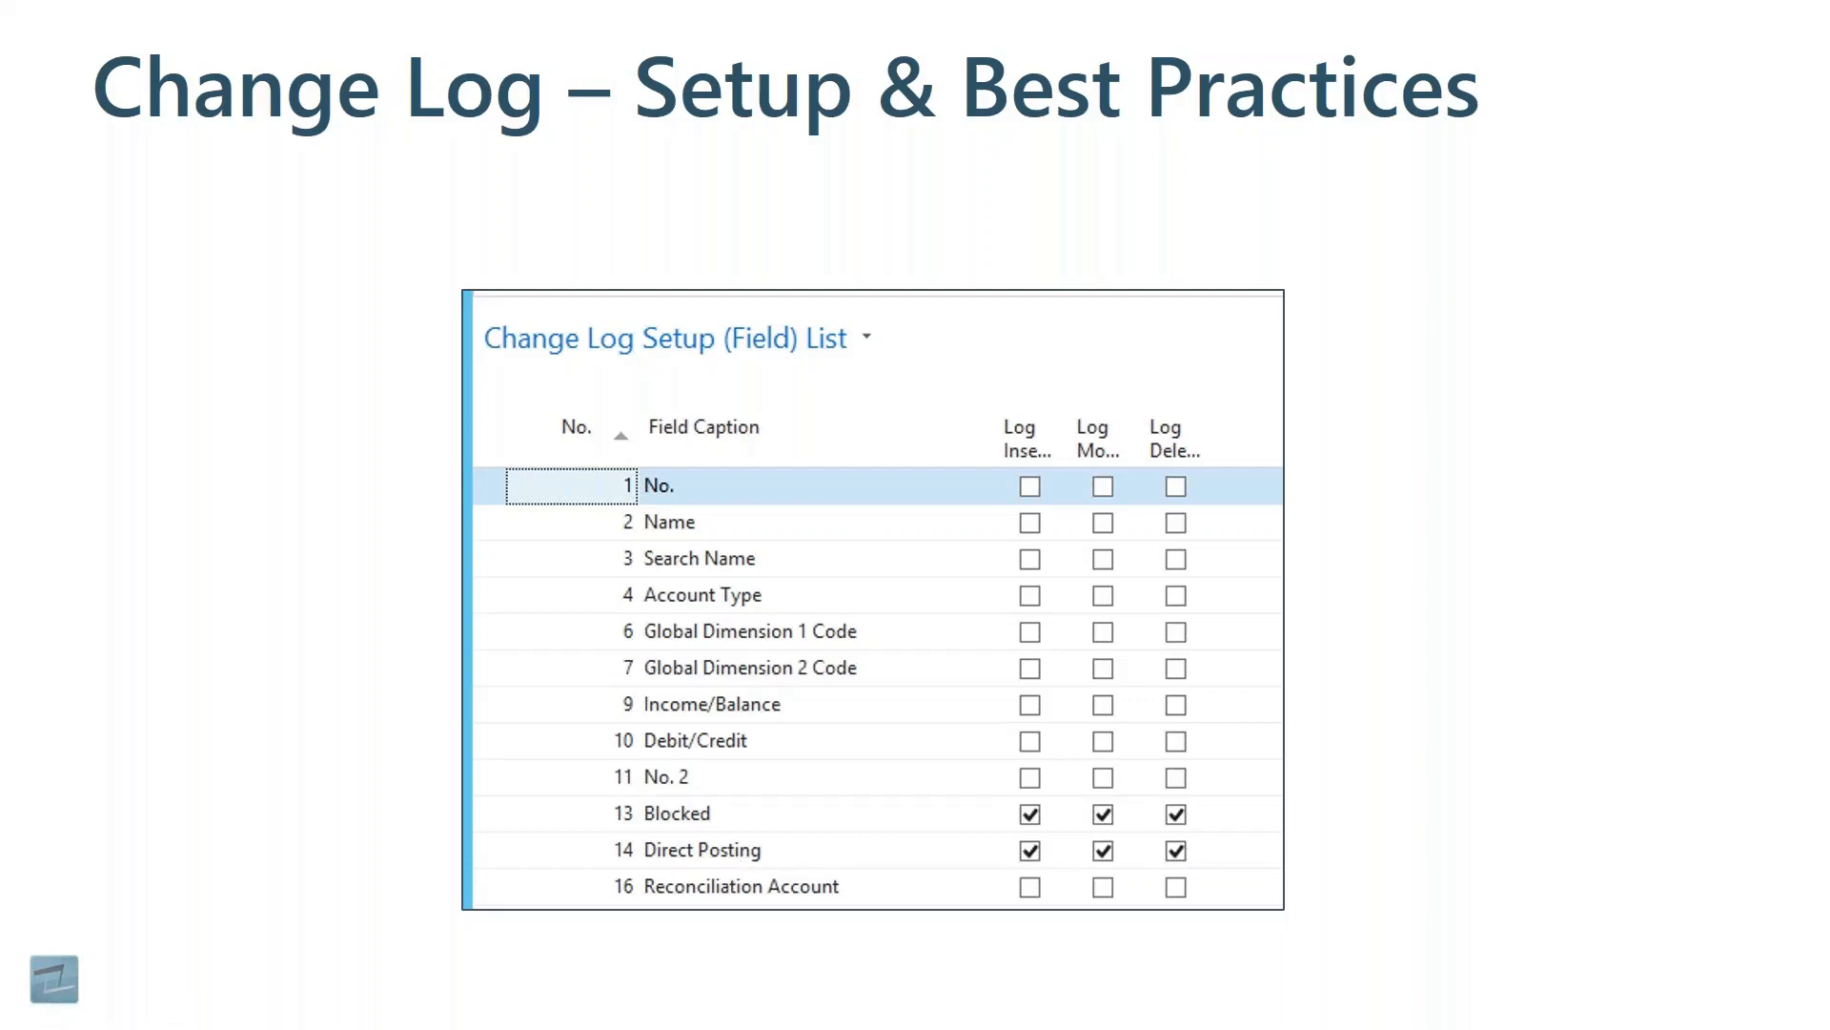
mouse_move(116, 410)
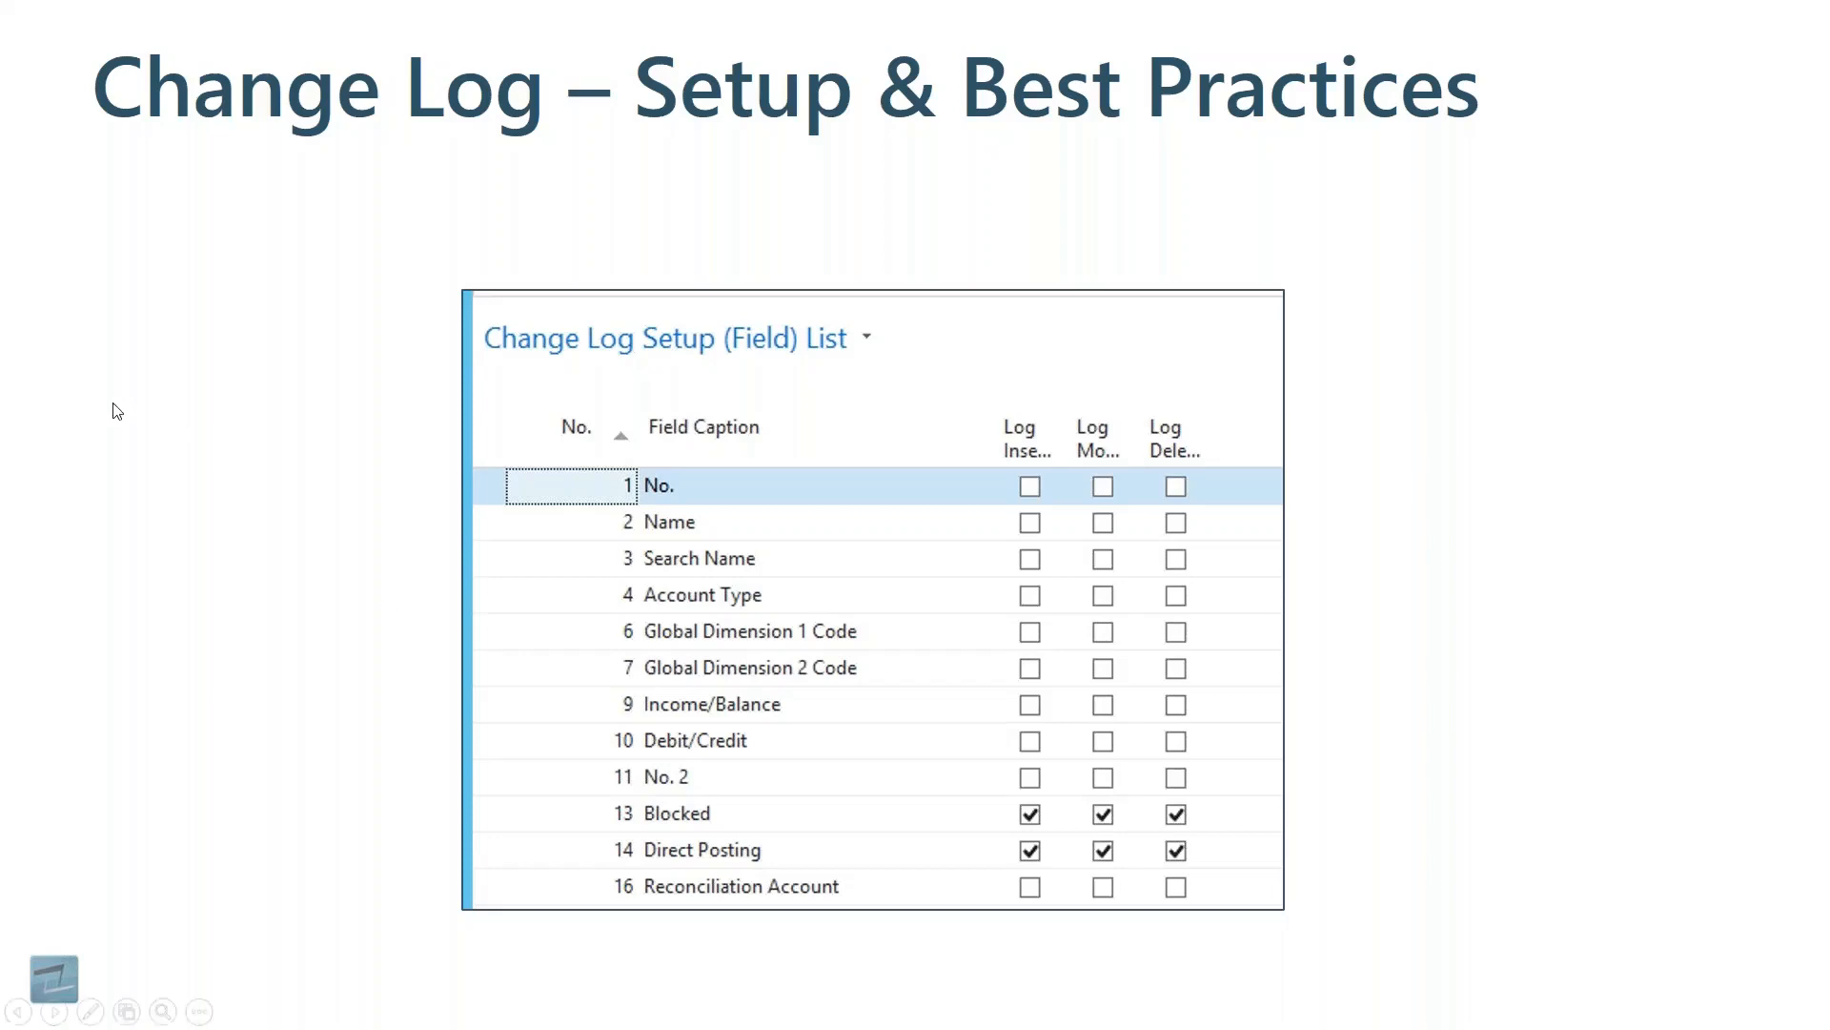